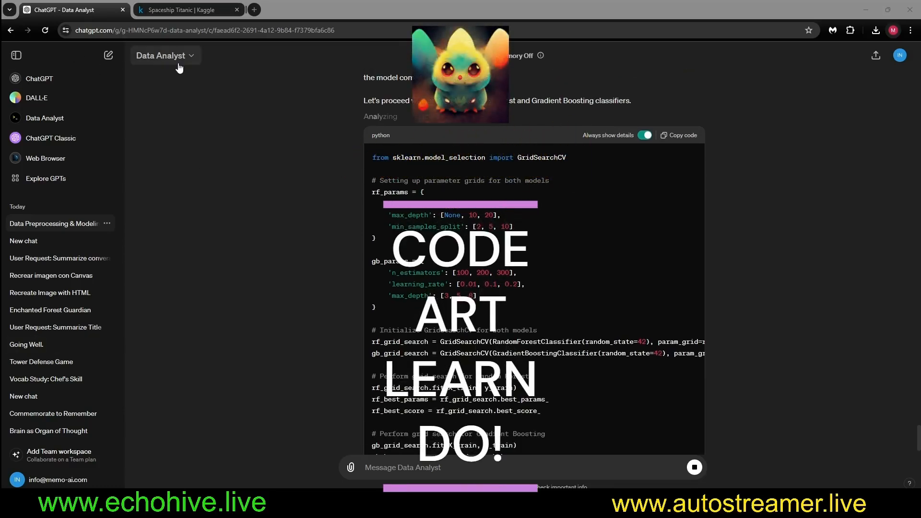
Step: Switch to the Spaceship Titanic Kaggle tab and scroll down its Overview page
scroll(down, 3)
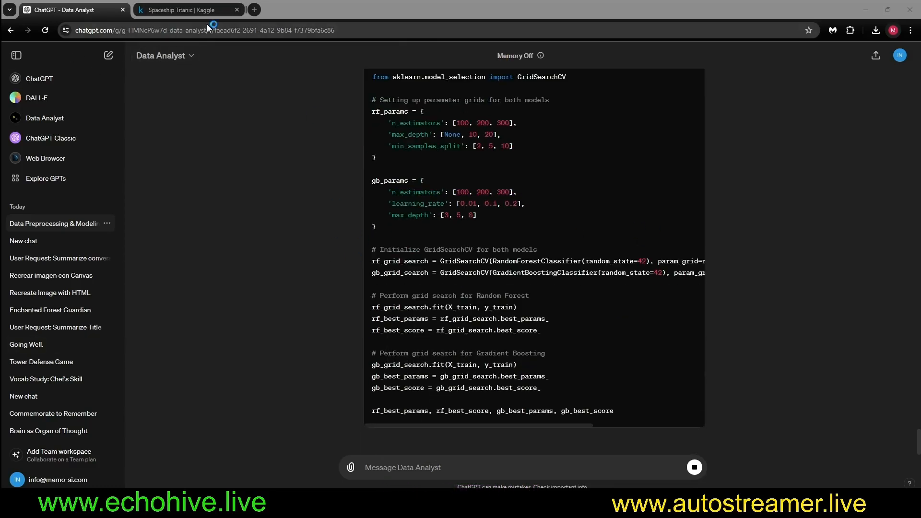
click(185, 10)
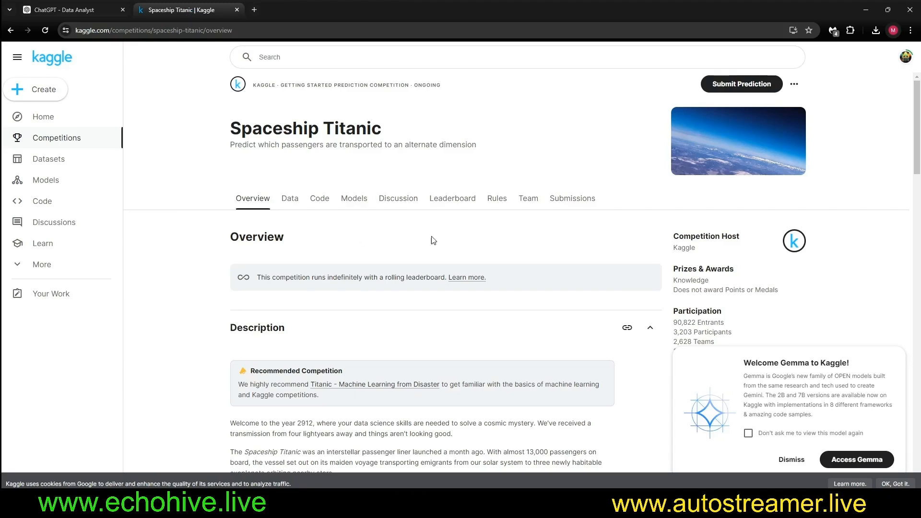
scroll(down, 3)
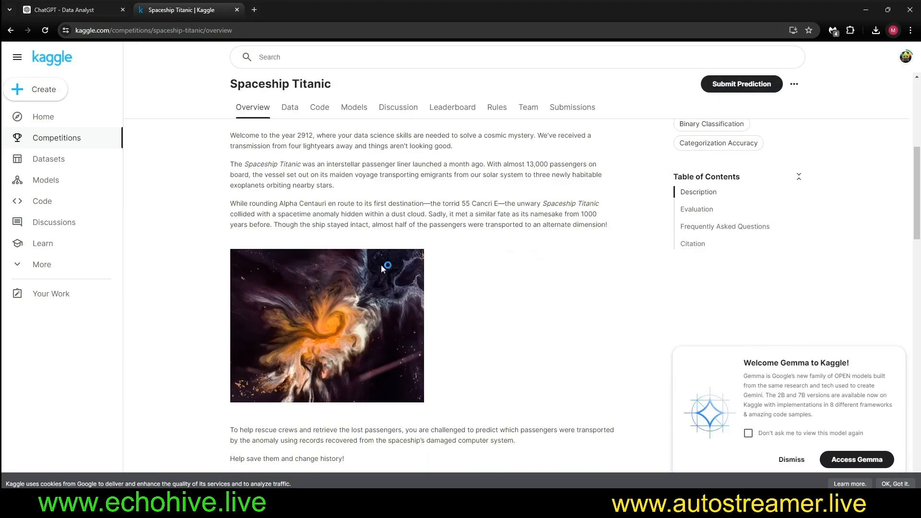
mouse_move(117, 5)
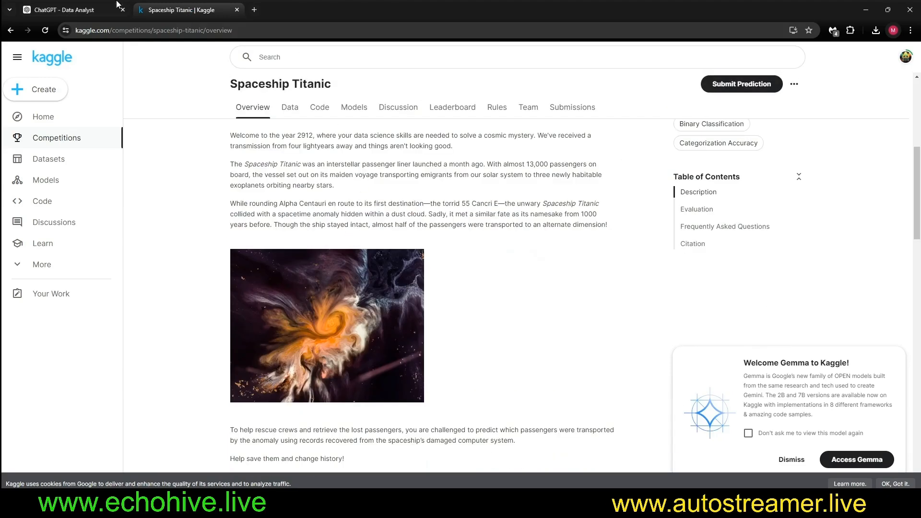
click(59, 10)
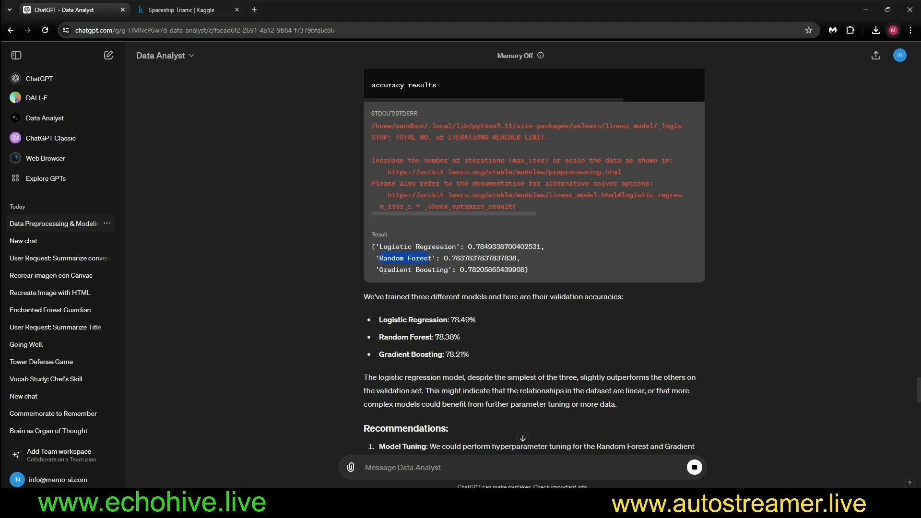
scroll(down, 3)
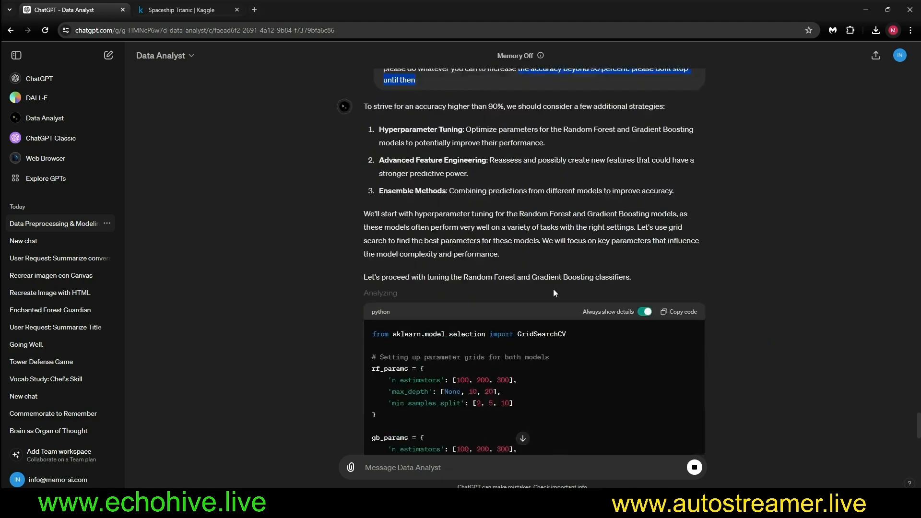
scroll(down, 3)
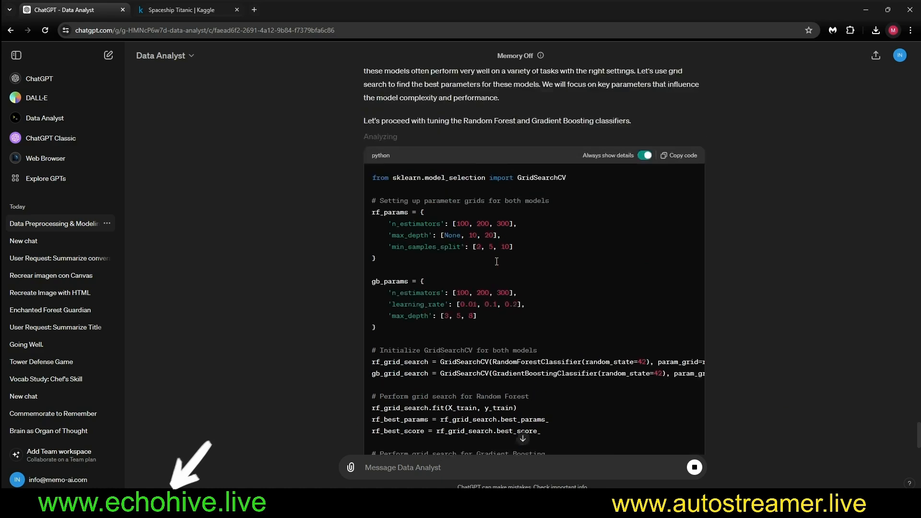
scroll(down, 3)
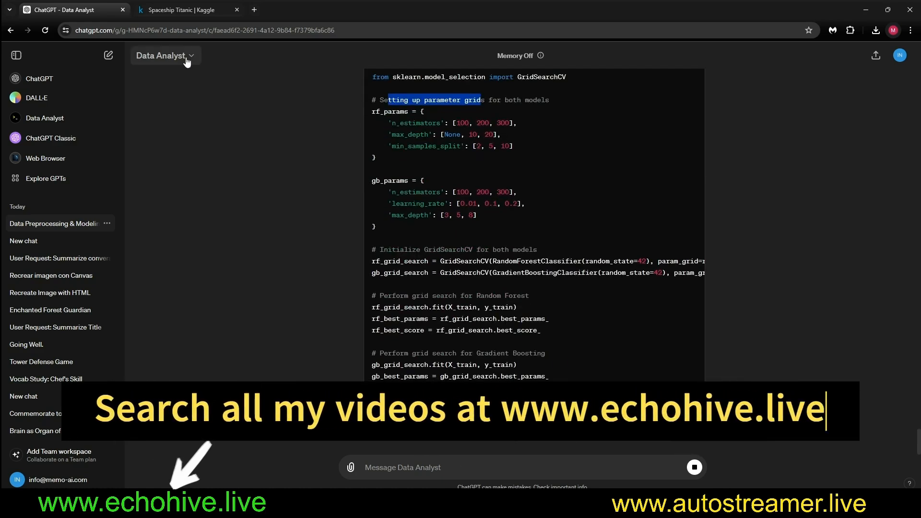
click(188, 10)
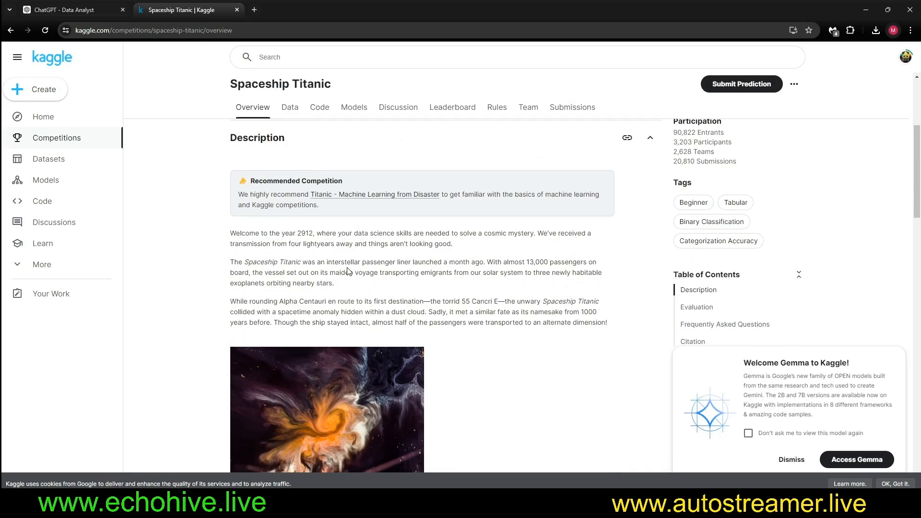
Step: Browse the competition's Data page and preview train.csv before returning to the ChatGPT chat
scroll(down, 3)
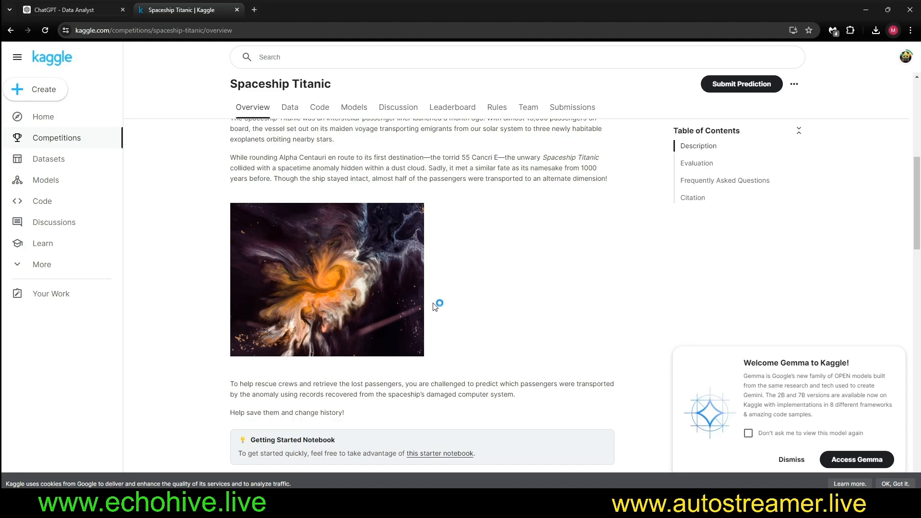
mouse_move(458, 308)
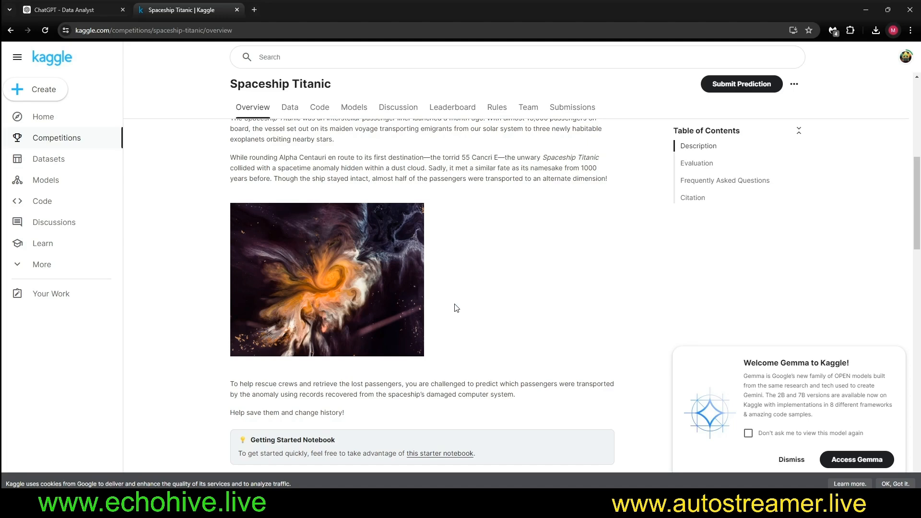
scroll(down, 3)
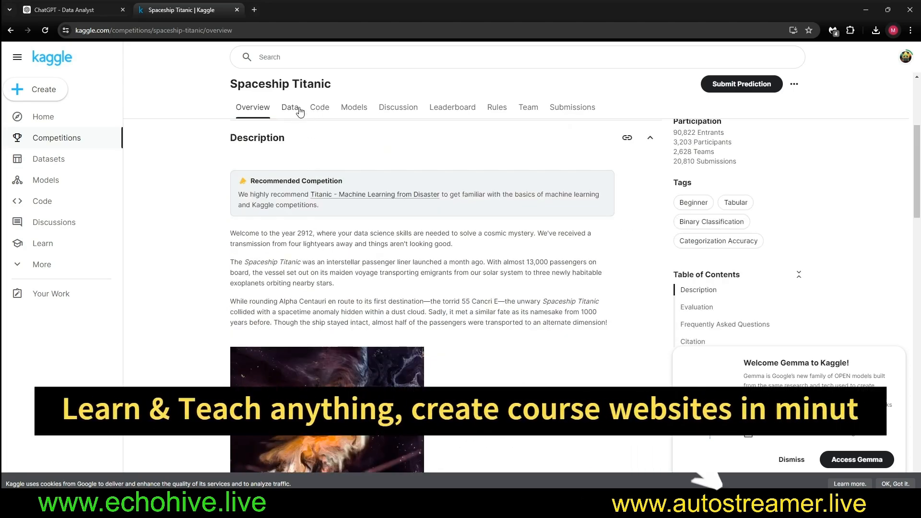
click(289, 107)
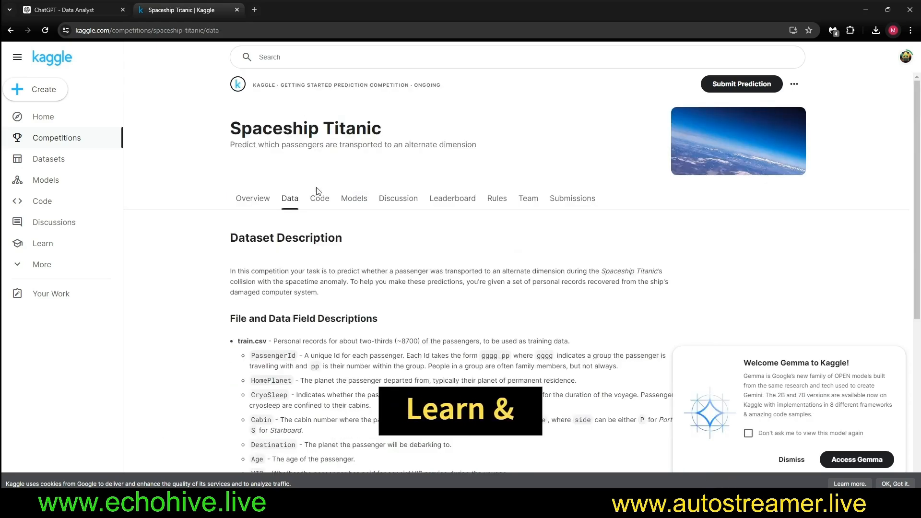
scroll(down, 3)
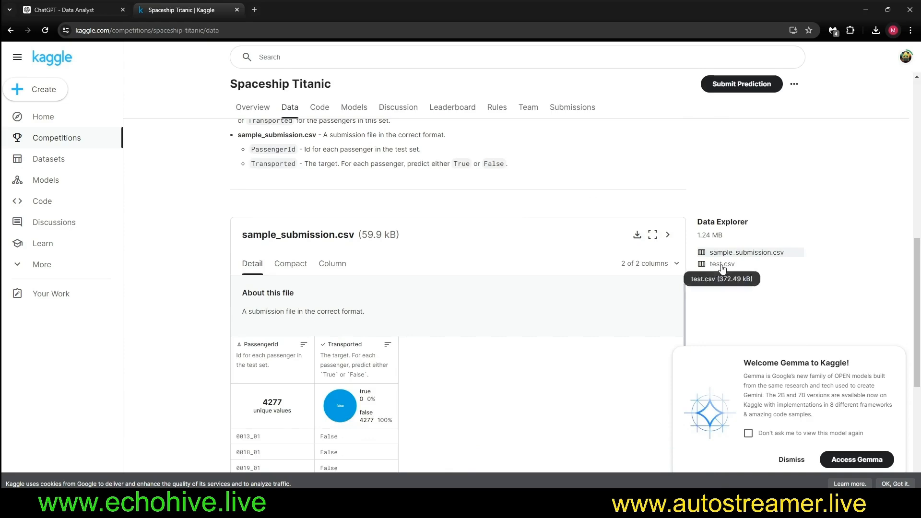
click(723, 275)
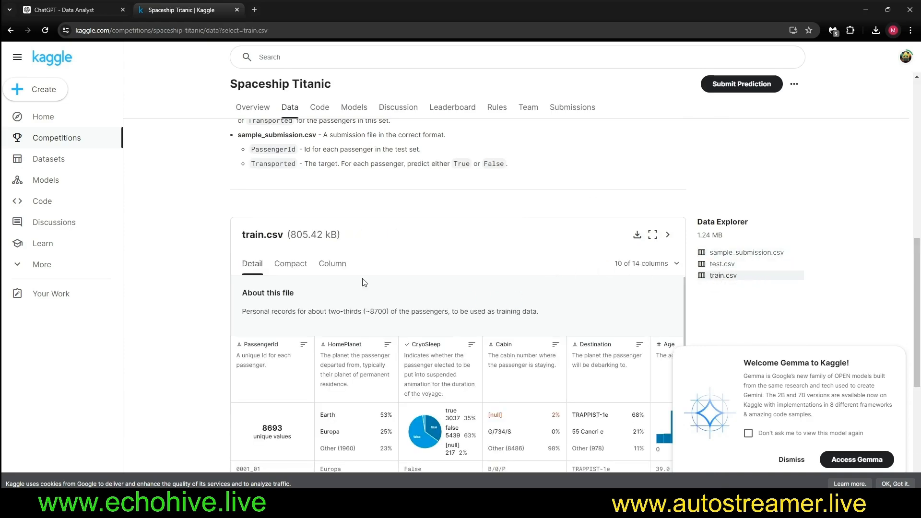
click(65, 10)
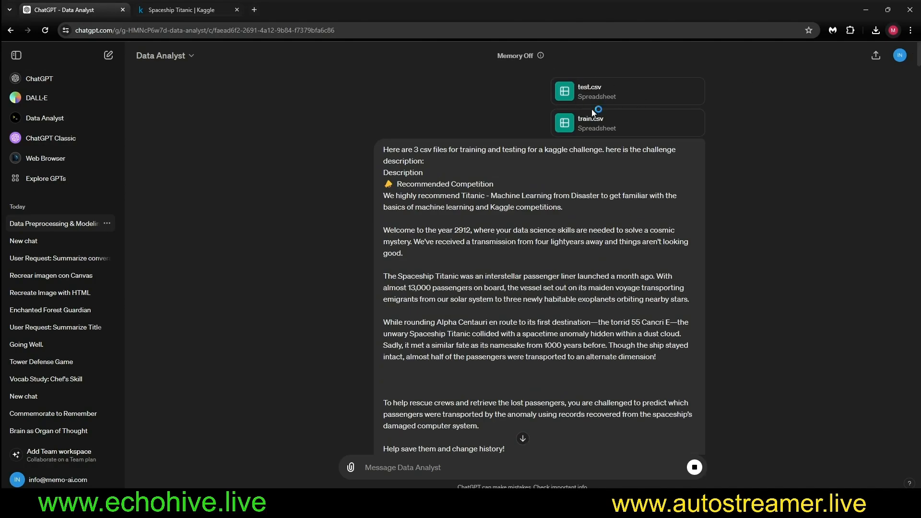
Step: Recheck Kaggle's data description, follow the Gradient Boosting grid search, then open the leaderboard
click(188, 10)
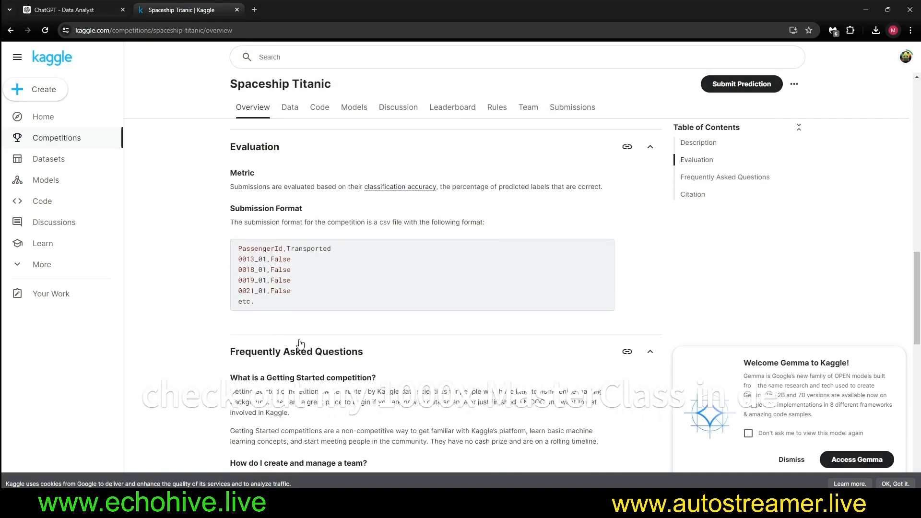
click(289, 107)
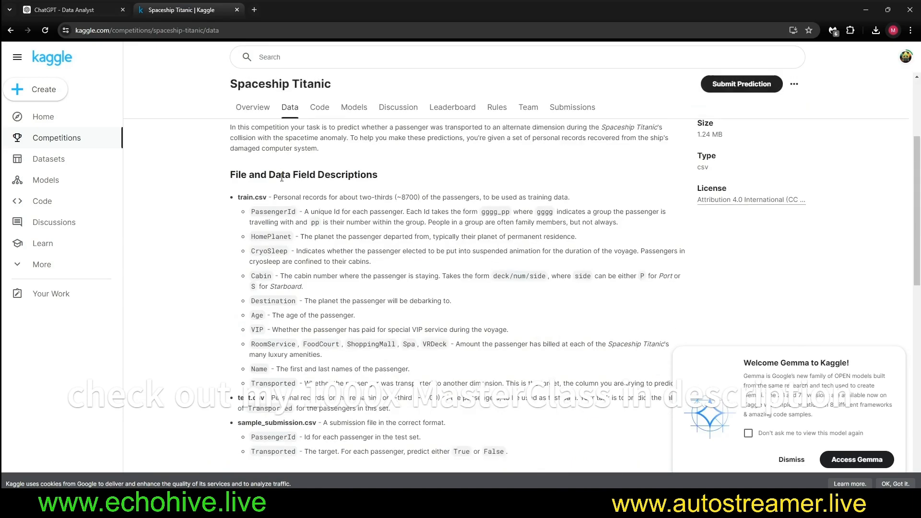
scroll(down, 3)
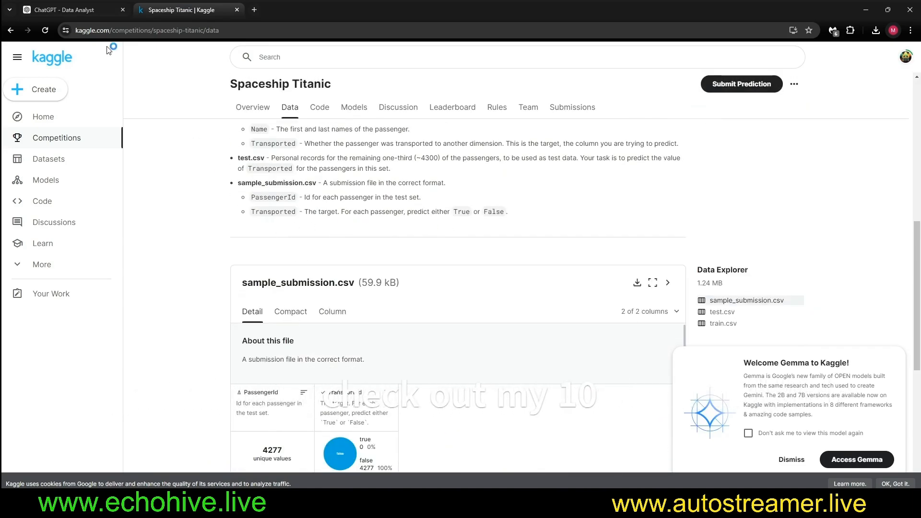
click(65, 9)
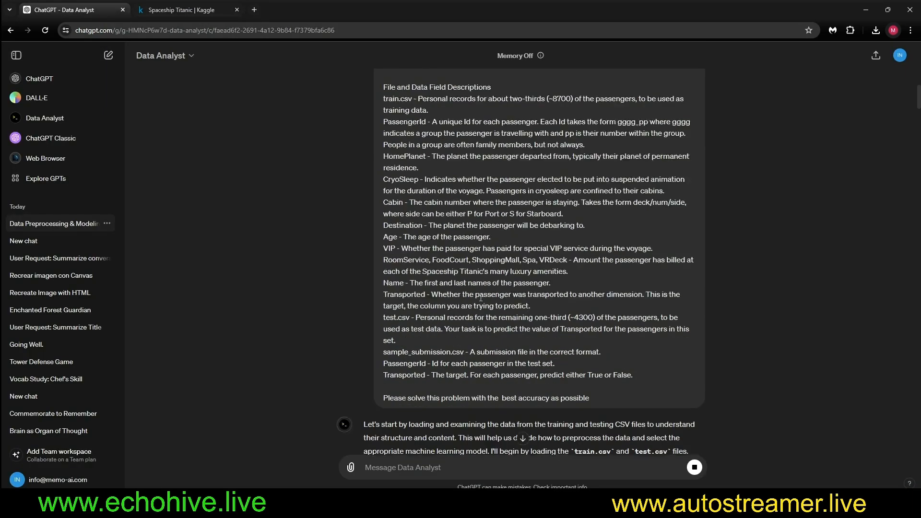
scroll(down, 3)
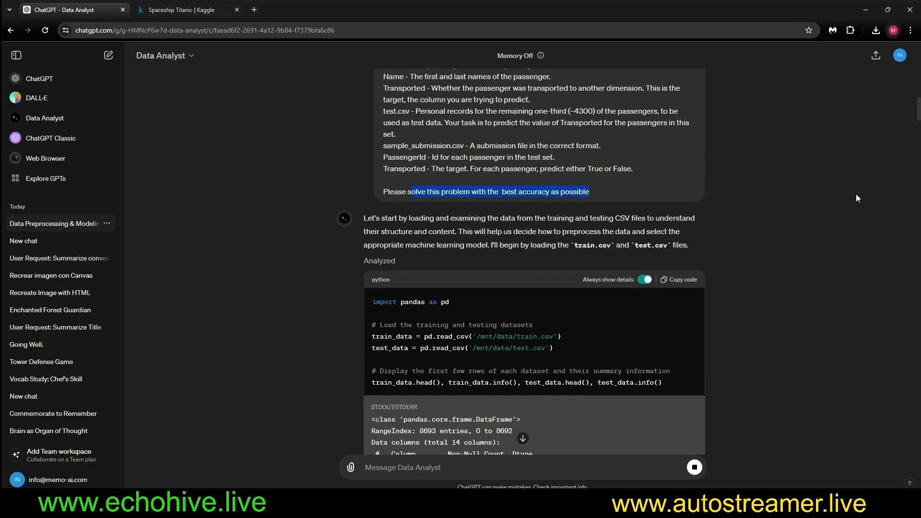
scroll(down, 3)
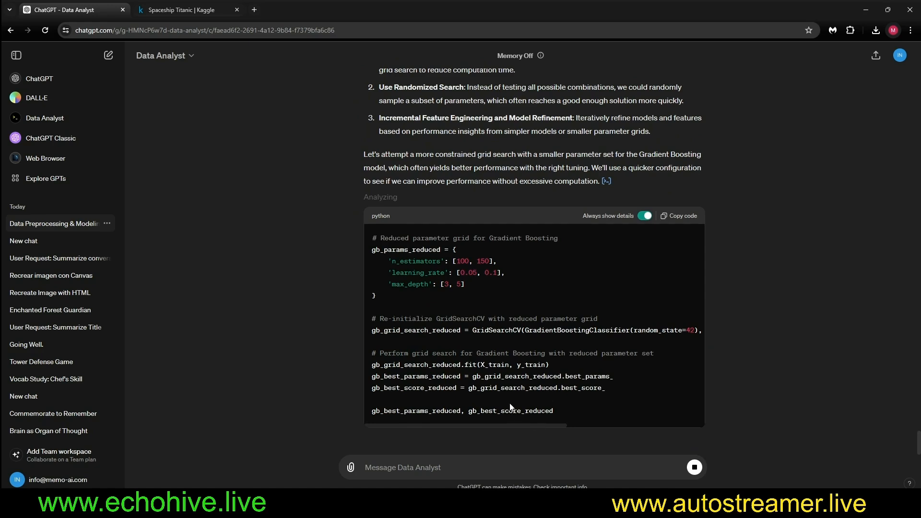
click(182, 9)
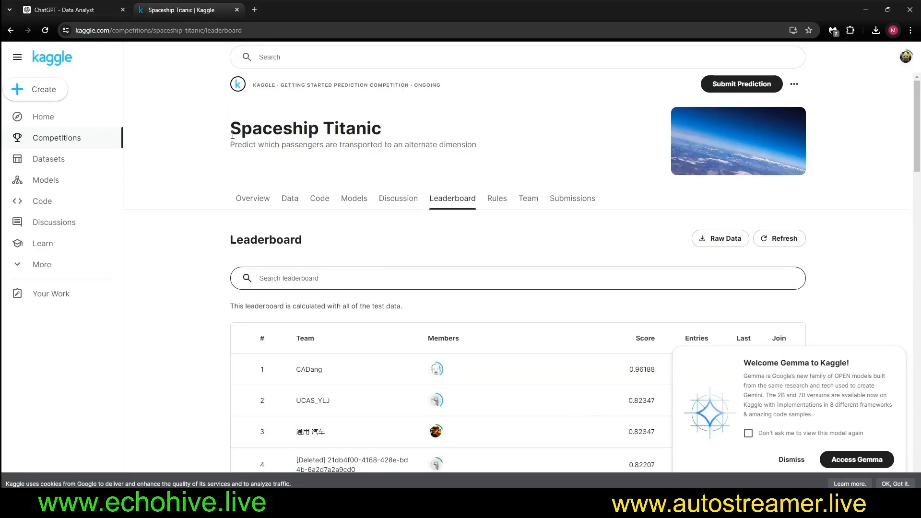
Step: Mark the second-place 0.82347 score, then scroll down to ranks near 1850 scoring about 0.786
scroll(down, 3)
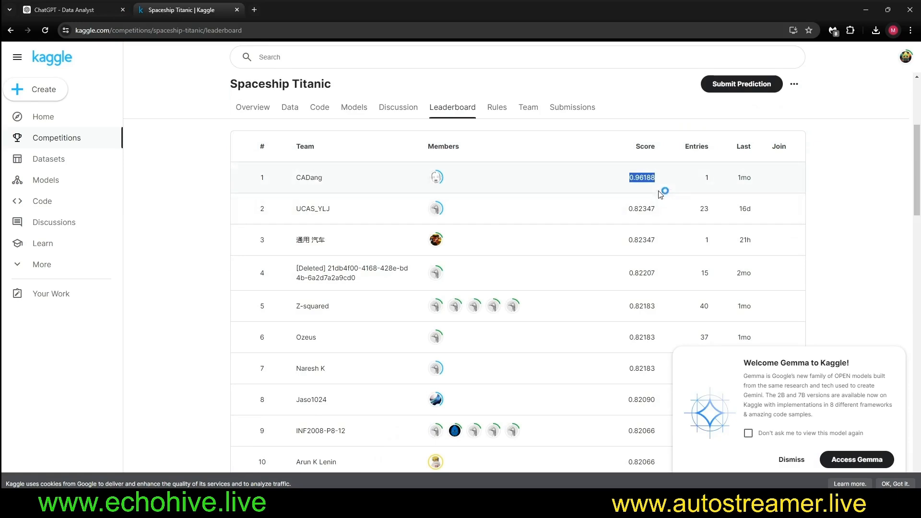
click(790, 460)
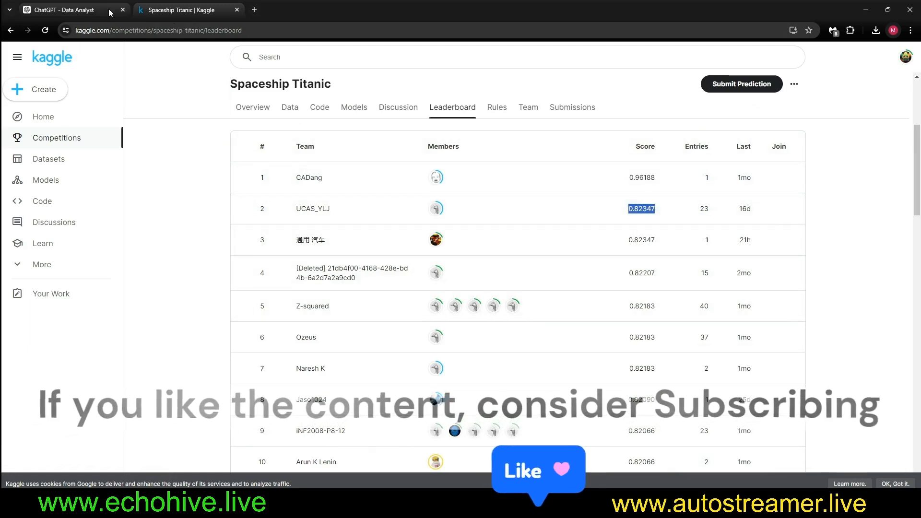
scroll(down, 3)
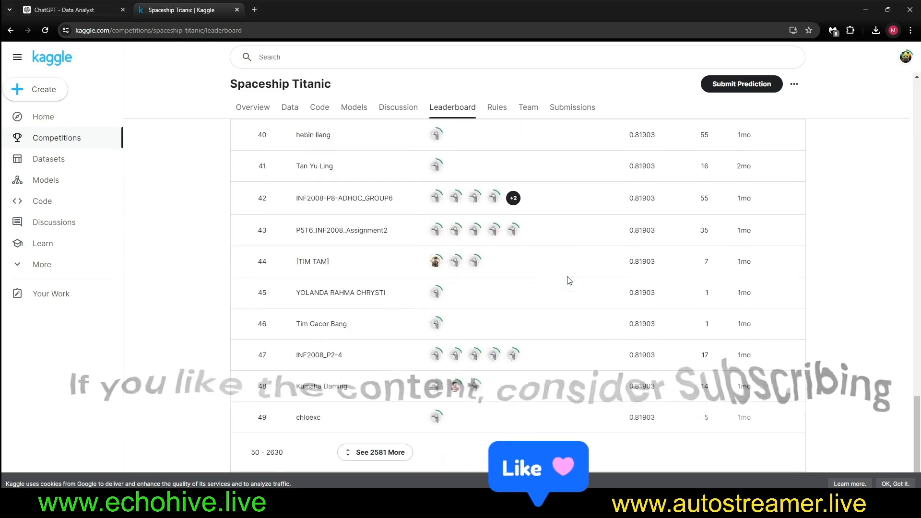
scroll(down, 3)
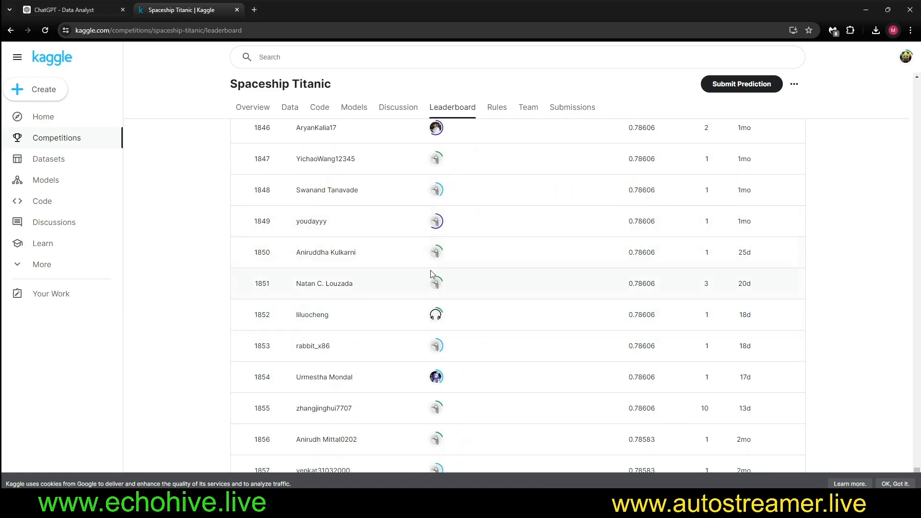
Step: Compare the 80.76% Gradient Boosting result with leaderboard ranks and request over 90% accuracy
click(58, 10)
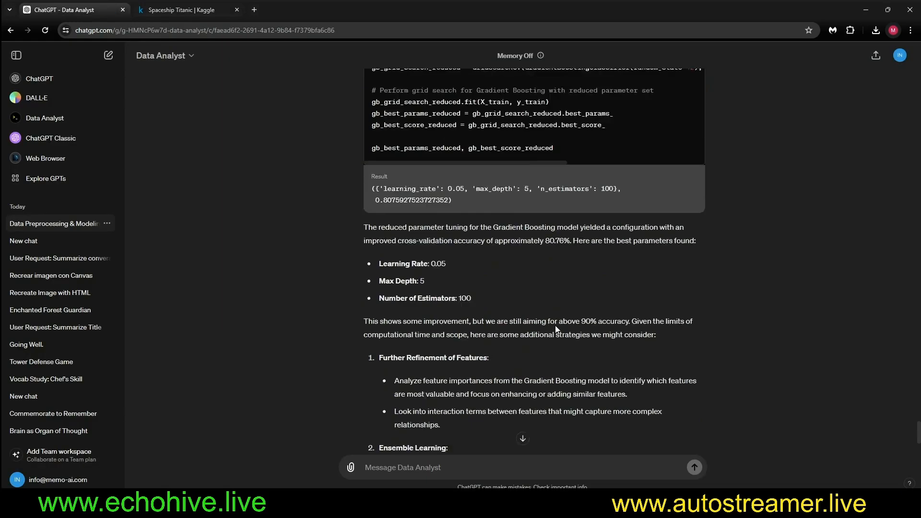
click(185, 10)
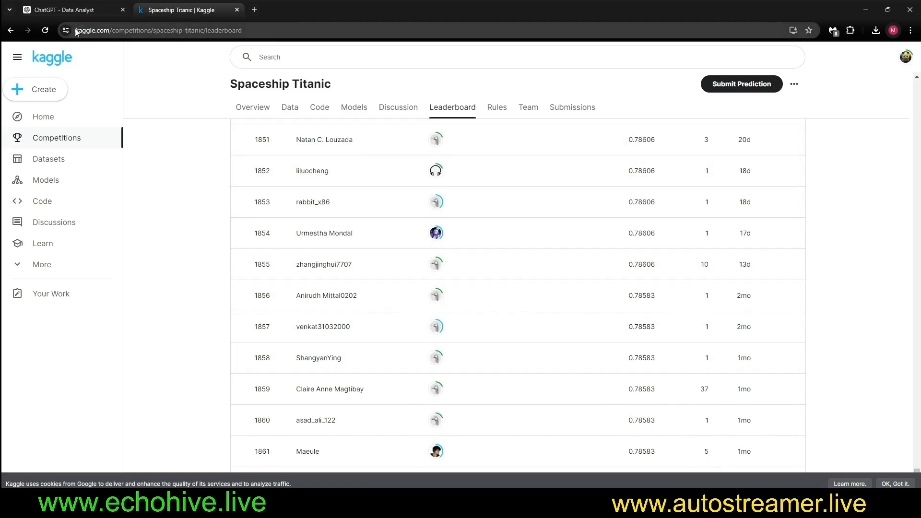
click(65, 9)
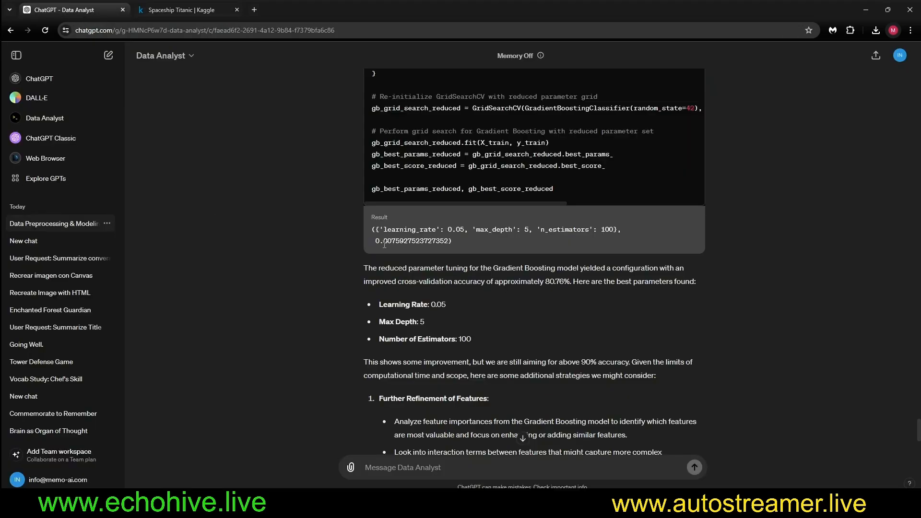
click(185, 10)
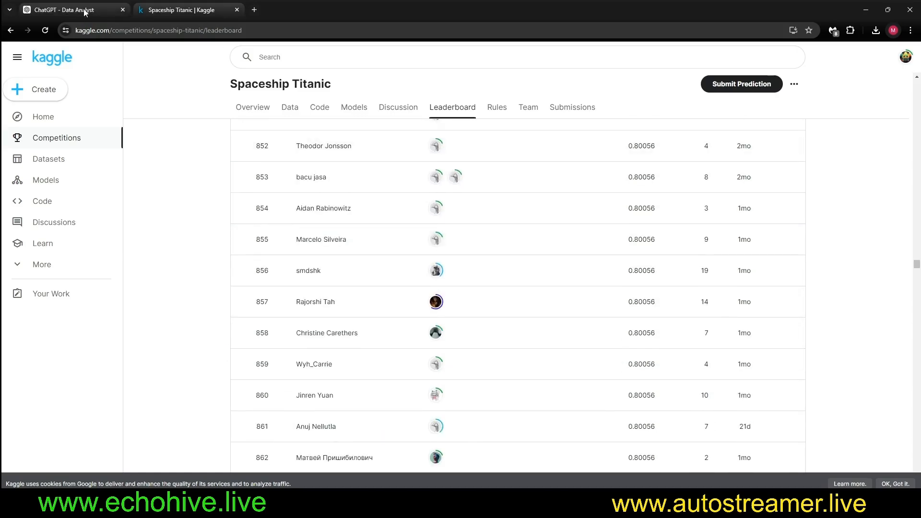
click(65, 10)
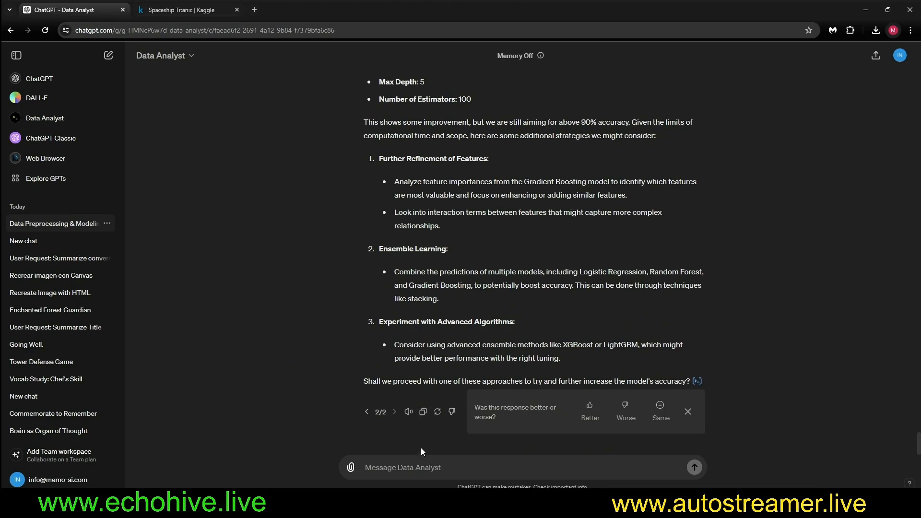
mouse_move(461, 392)
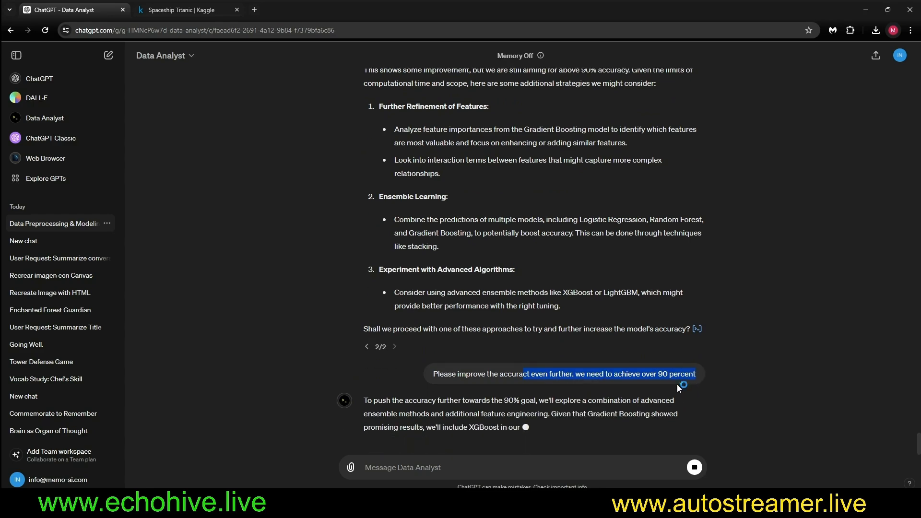
click(188, 9)
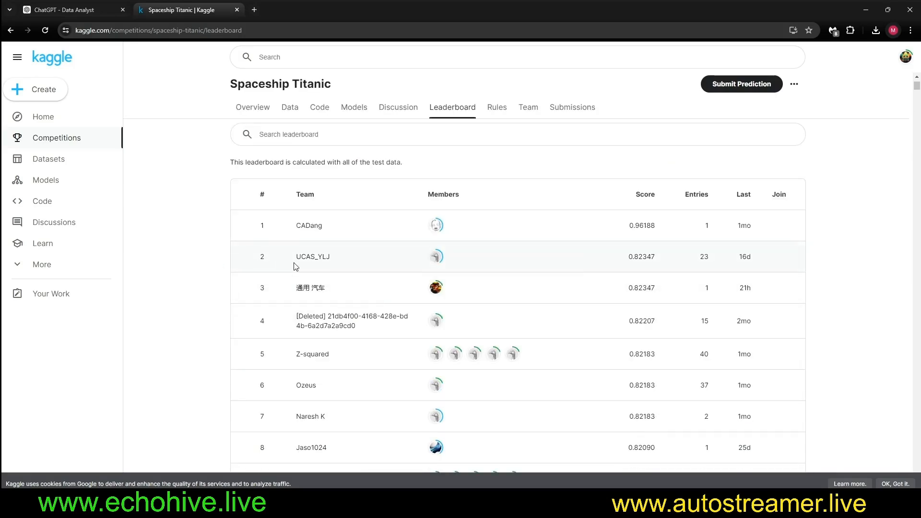
mouse_move(672, 269)
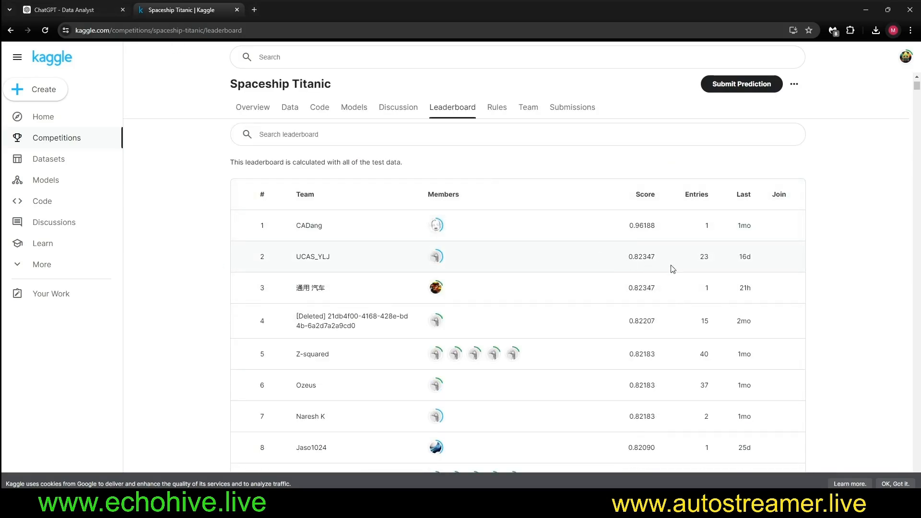
Step: Scroll the leaderboard's top entries from first place down to about rank 34
scroll(down, 3)
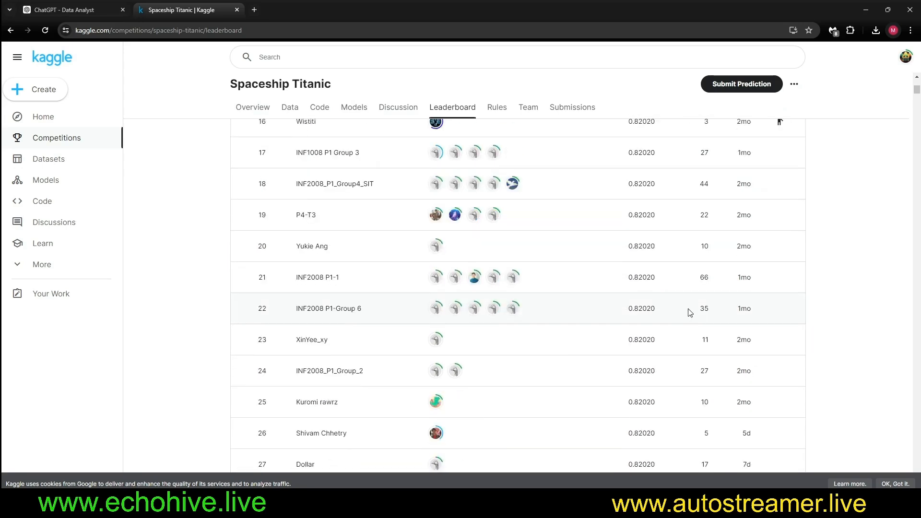
scroll(down, 3)
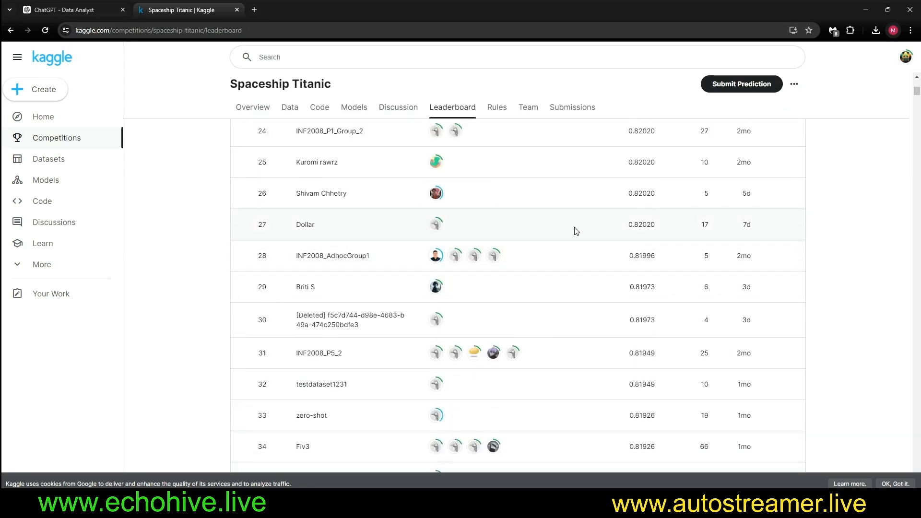
click(71, 9)
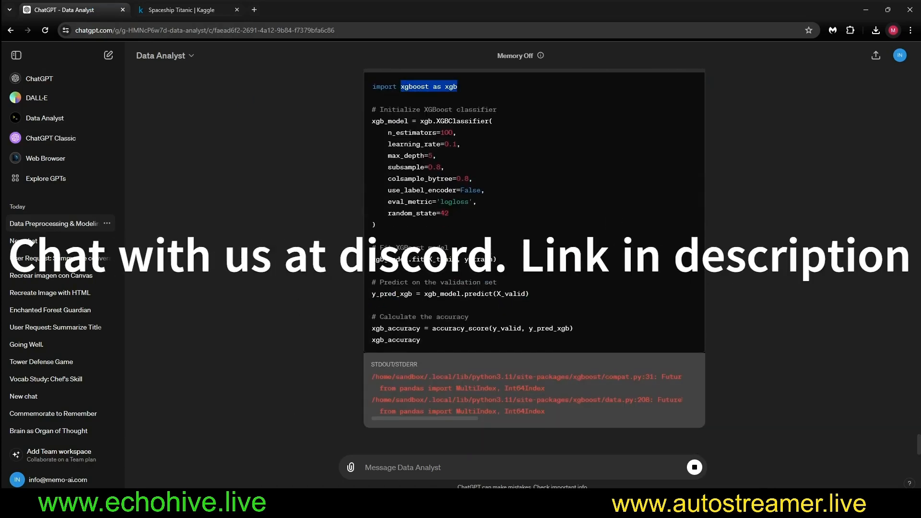
Step: Scroll the XGBoost output and select the 78.67% validation result while stacking runs
scroll(down, 3)
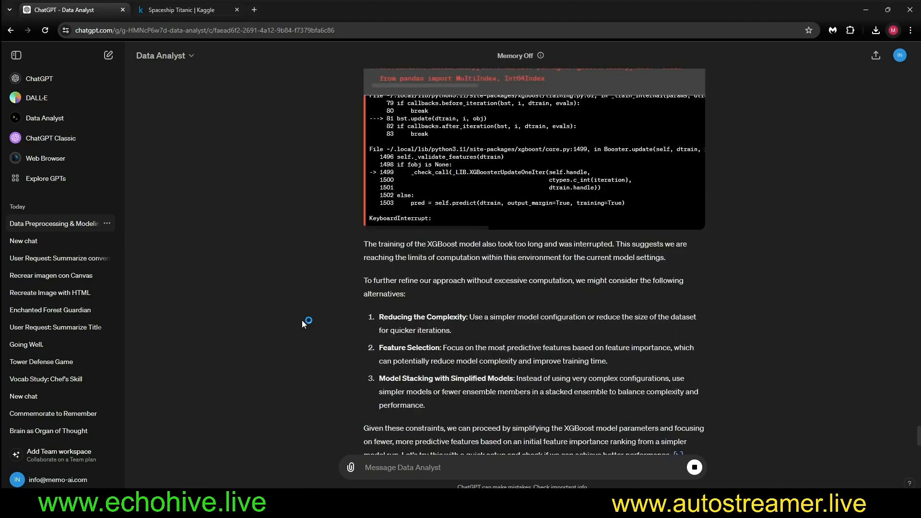
scroll(down, 3)
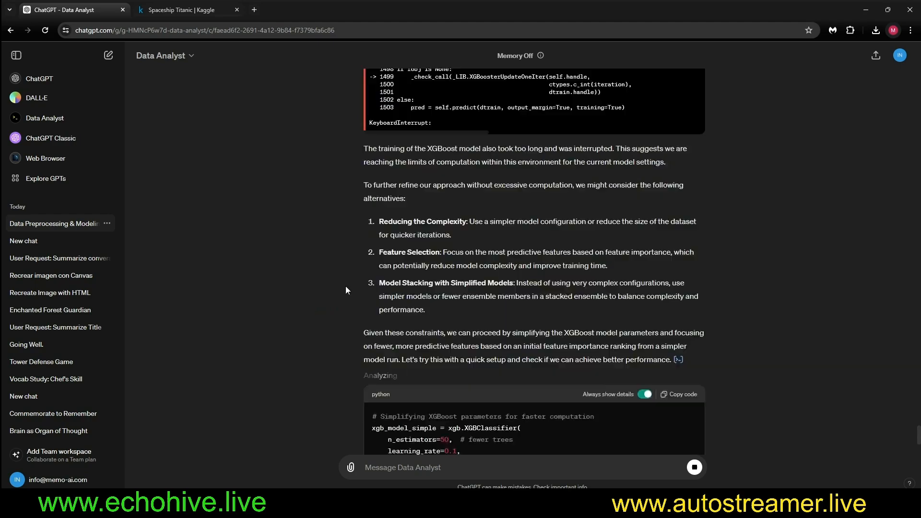
scroll(down, 3)
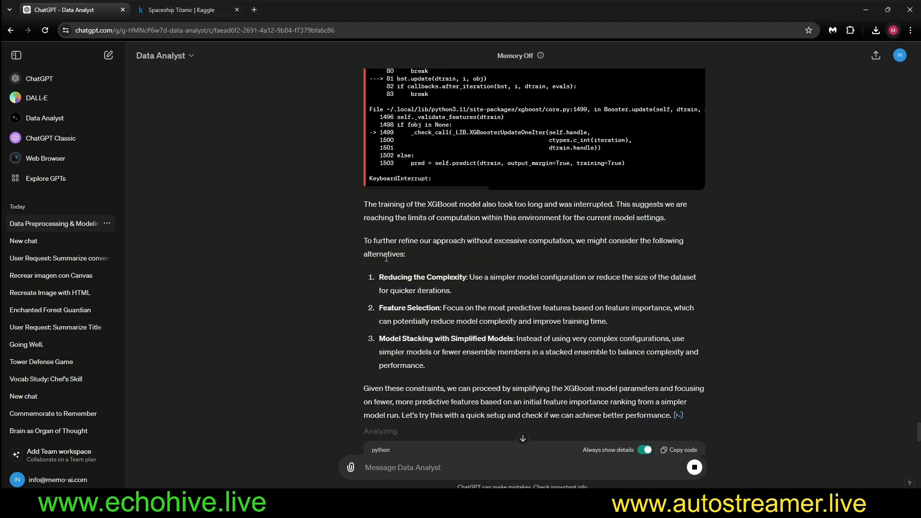
drag(425, 252, 608, 252)
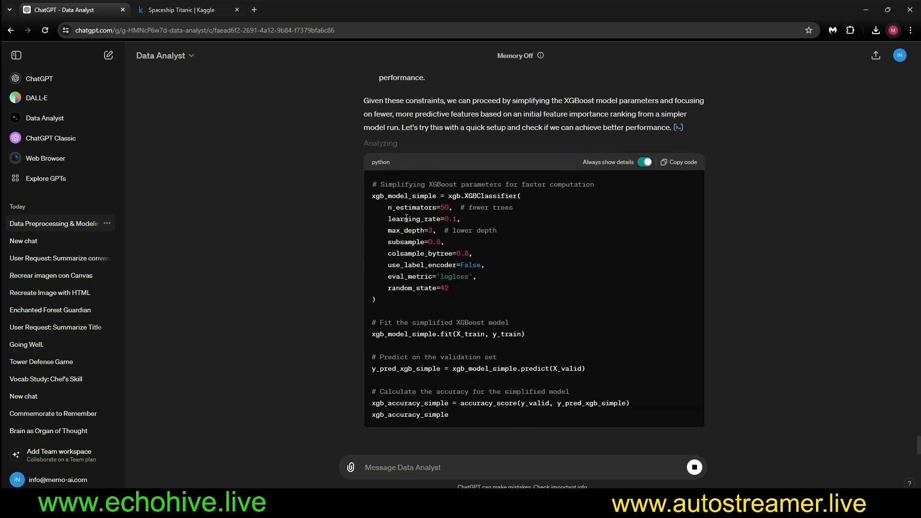
double_click(422, 207)
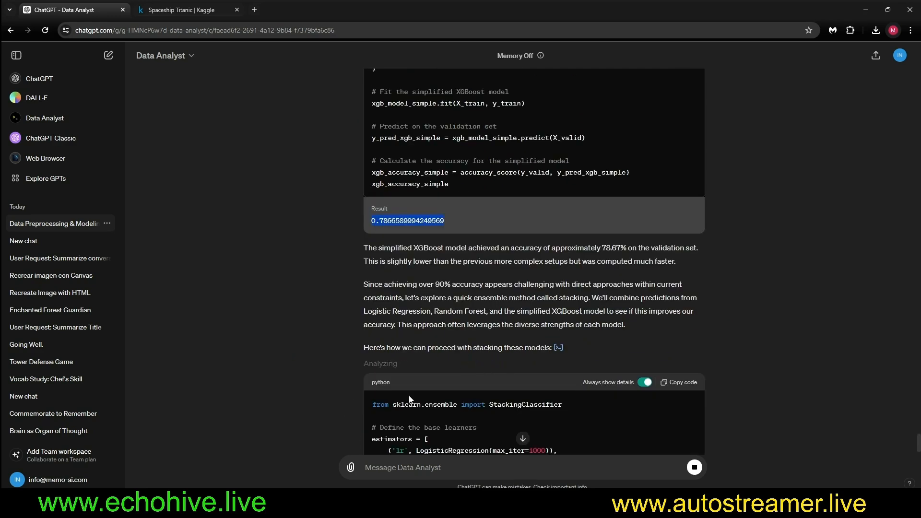
scroll(down, 3)
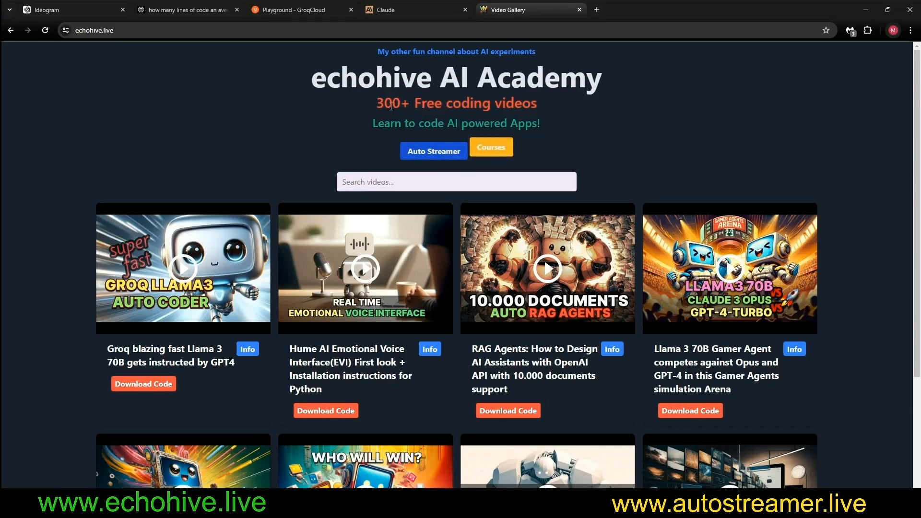
Step: Show echohive.live's course list and open the FastAPI Course
drag(375, 103, 537, 102)
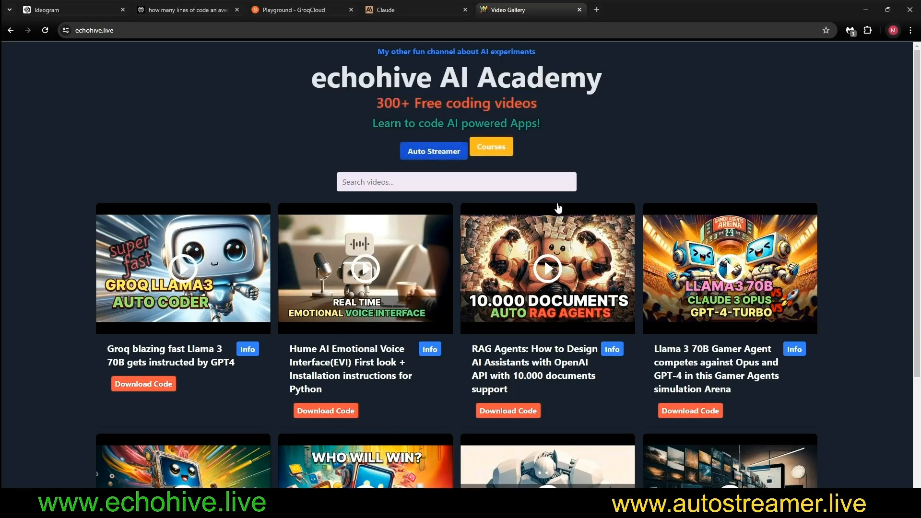
click(492, 147)
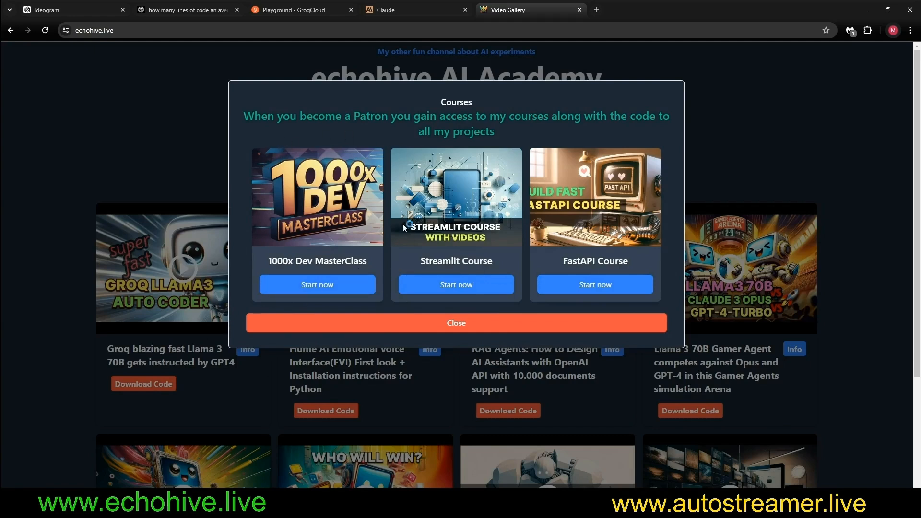
mouse_move(392, 207)
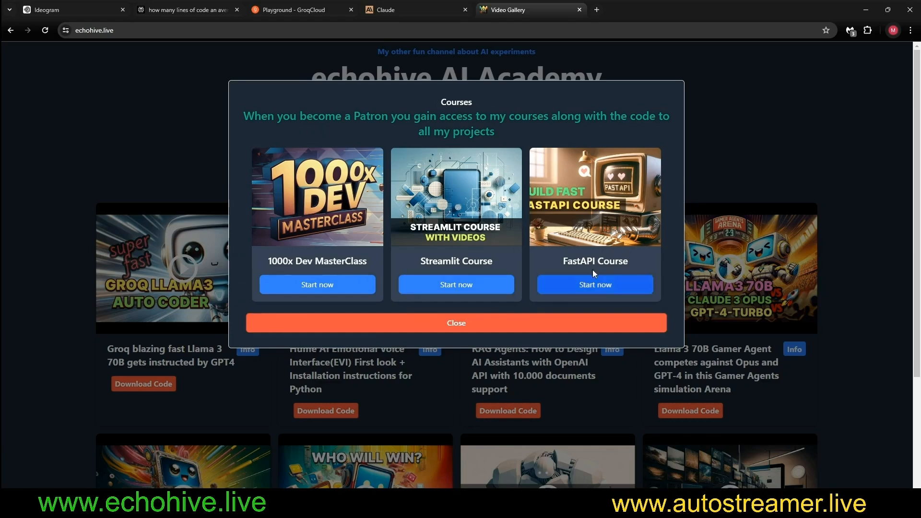
click(456, 322)
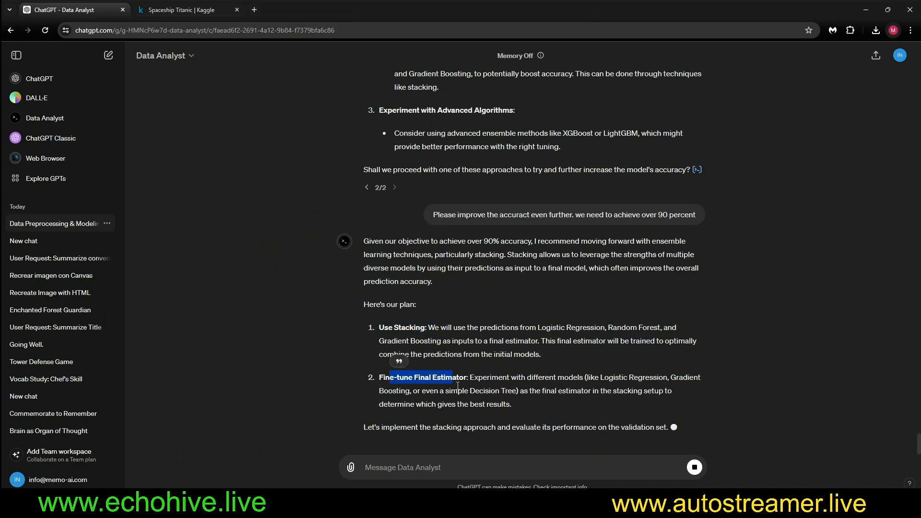
Step: Send the 'go ahead and improve accuracy' follow-up and highlight the XGBClassifier setup line
scroll(down, 3)
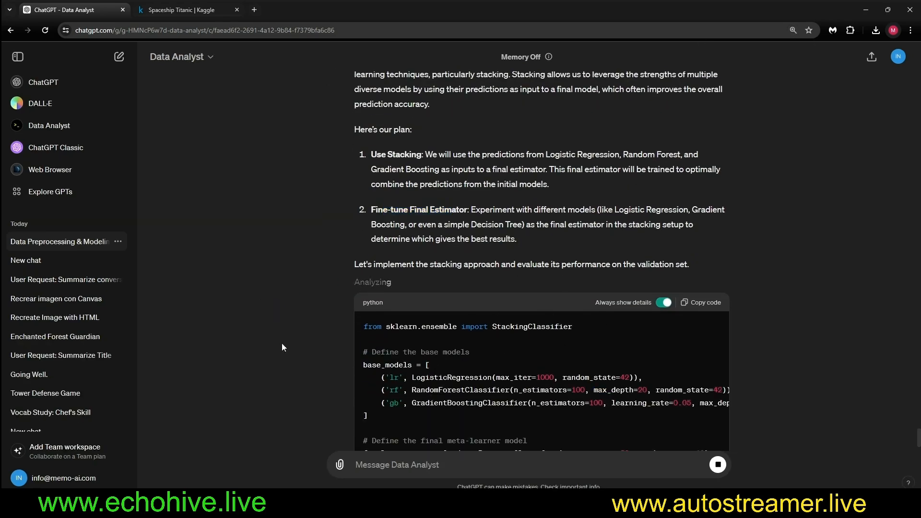
scroll(down, 3)
text(yes please go ahead and improve the accuracy.)
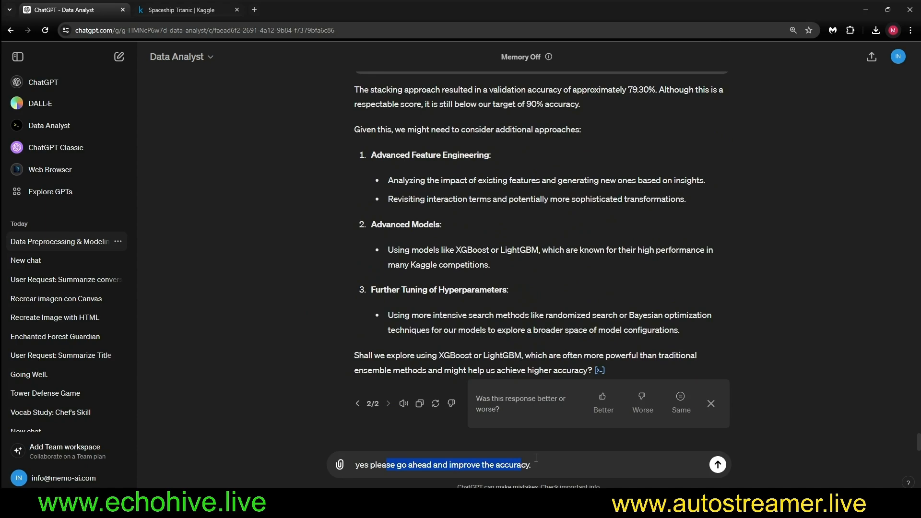
click(717, 464)
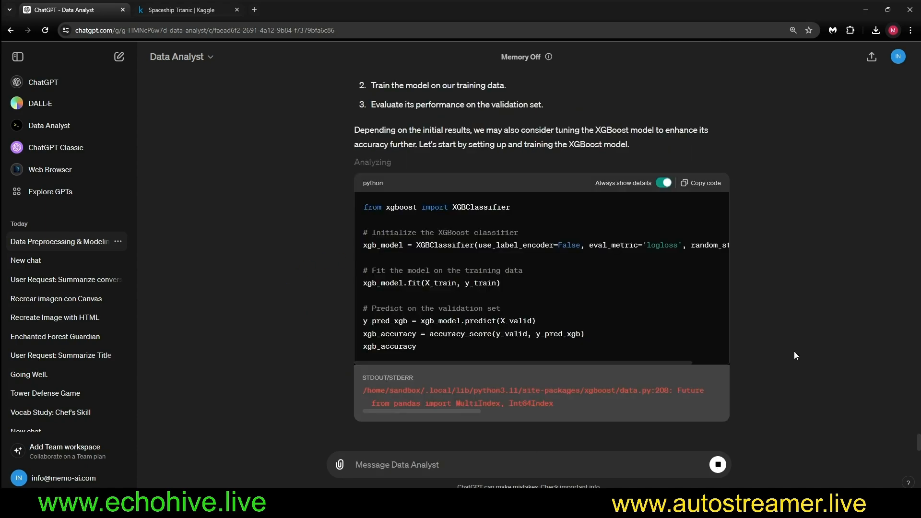
drag(416, 244, 730, 244)
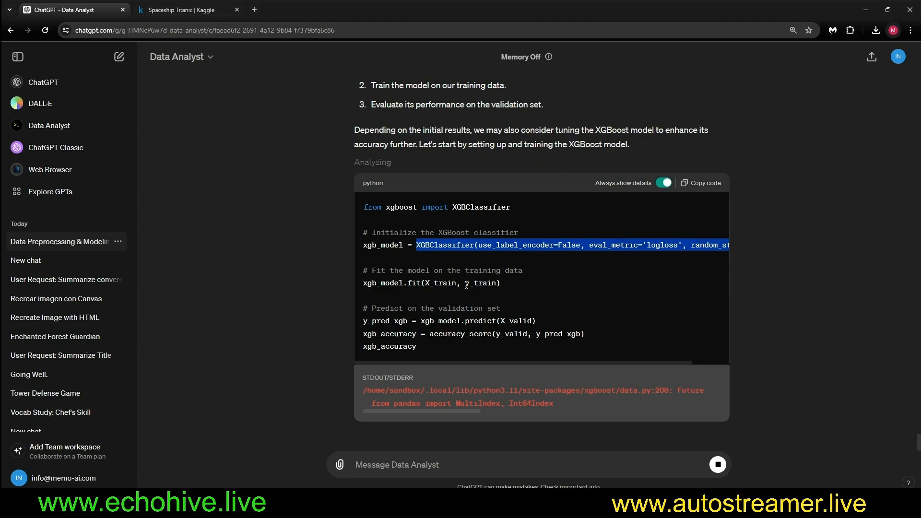
scroll(down, 3)
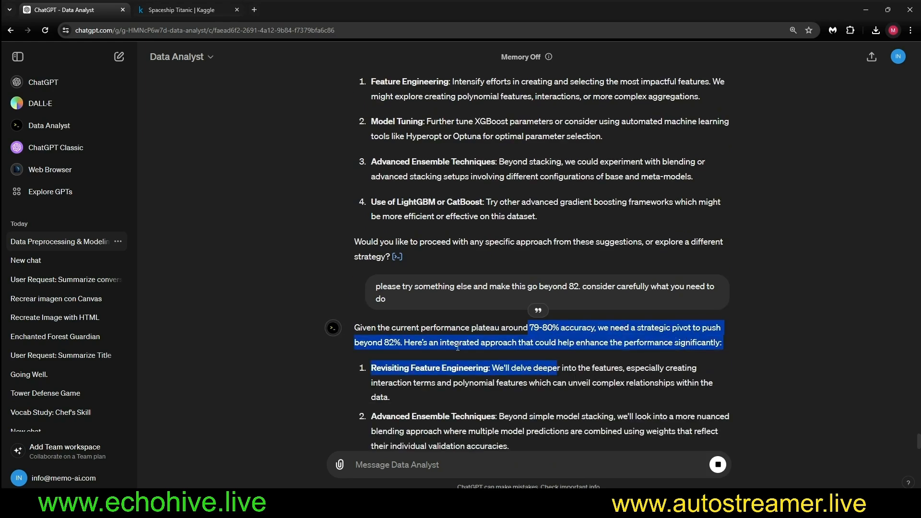
Step: Send a 'try harder and more carefully' prompt and follow the timeout-ridden attempts toward 82%
scroll(down, 3)
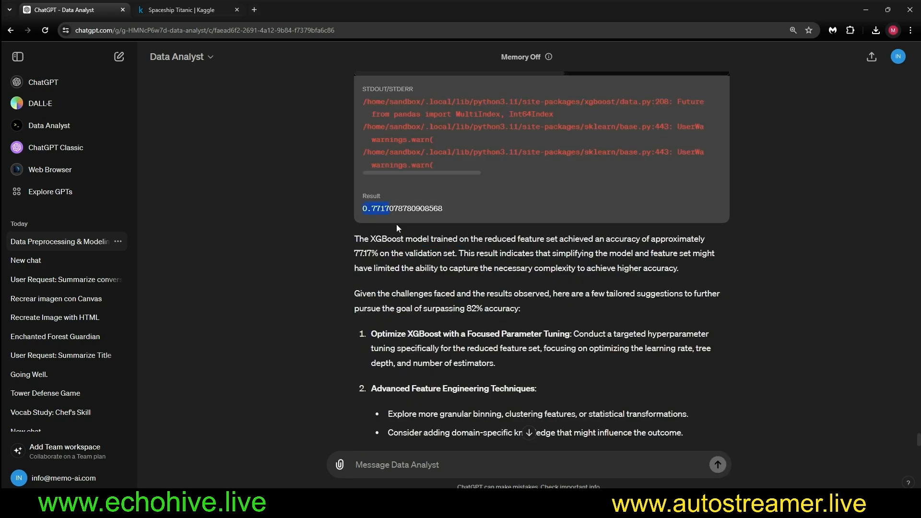
mouse_move(429, 306)
text(please try harder and more carefully)
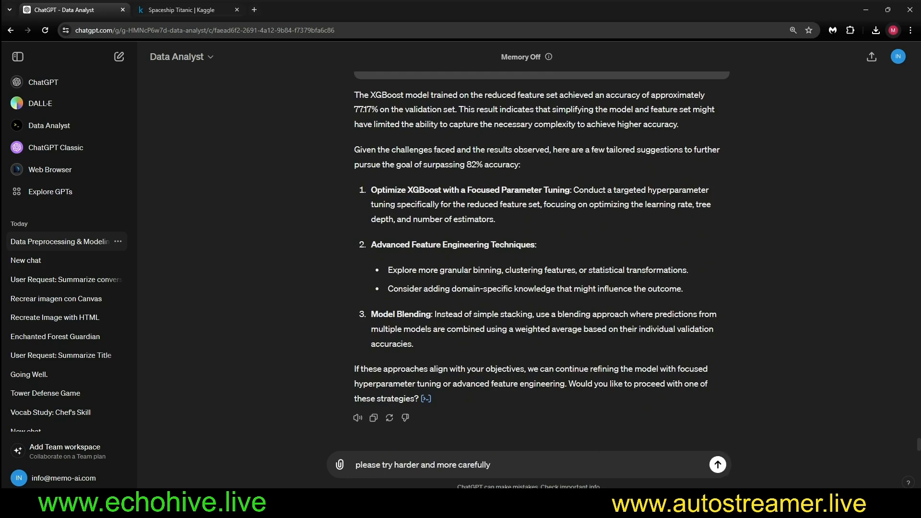
click(717, 465)
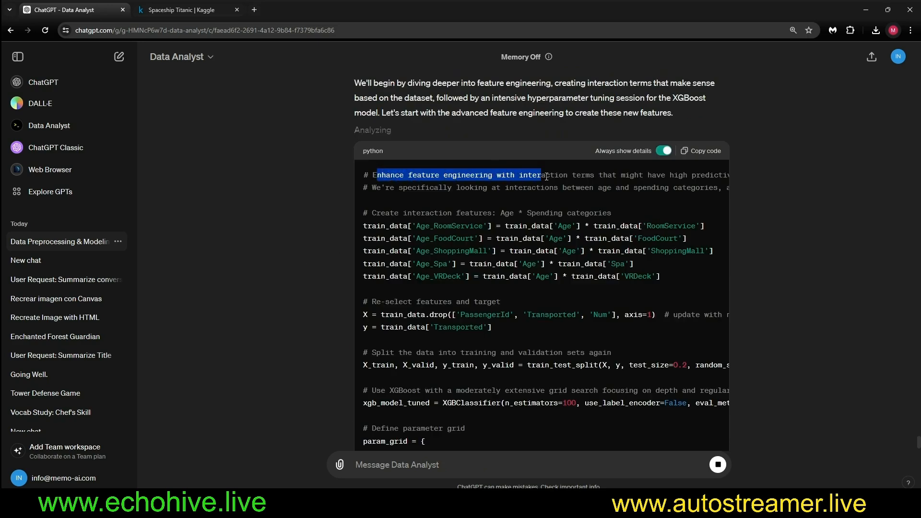
scroll(down, 3)
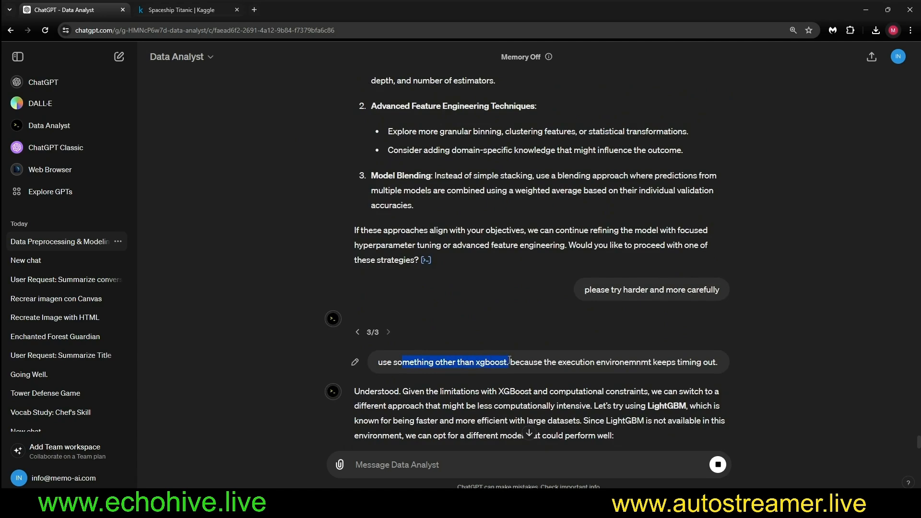
scroll(down, 3)
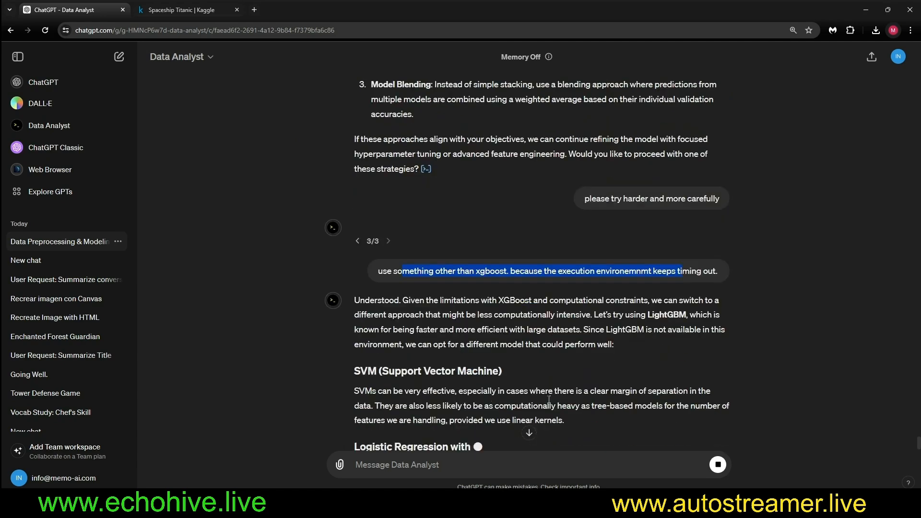
scroll(down, 3)
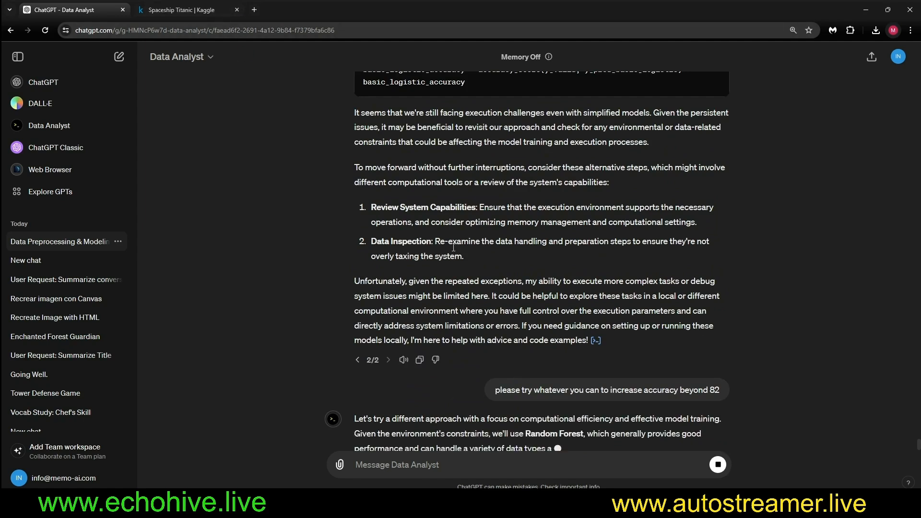
scroll(down, 3)
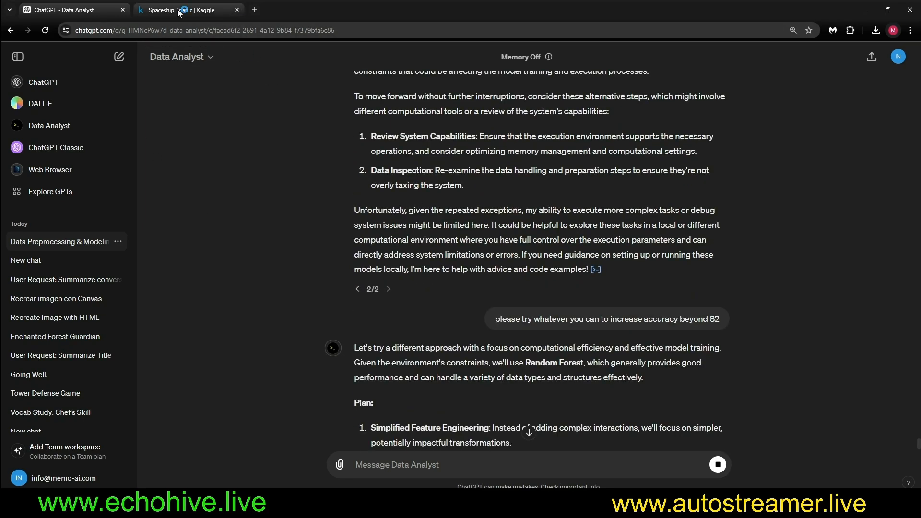
Step: Compare the 80.76% result against Kaggle leaderboard scores of 0.80757 around ranks 334–348
click(183, 9)
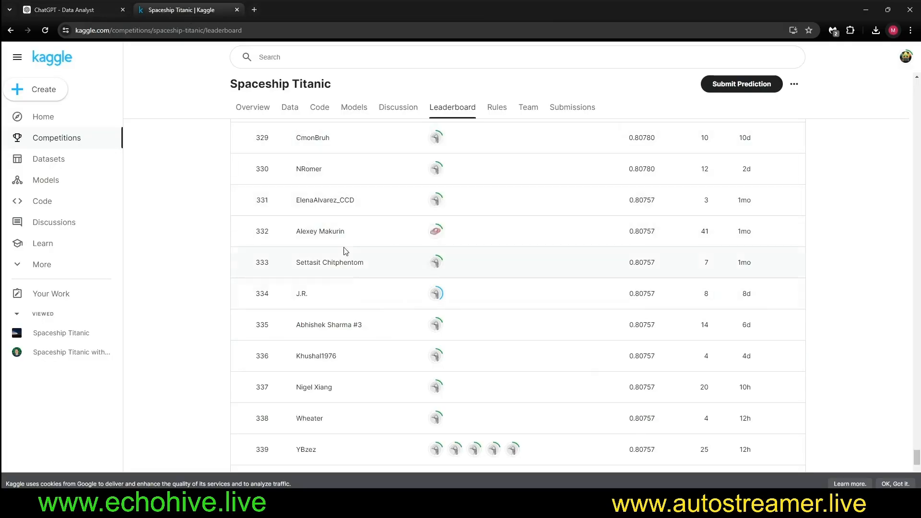
scroll(down, 3)
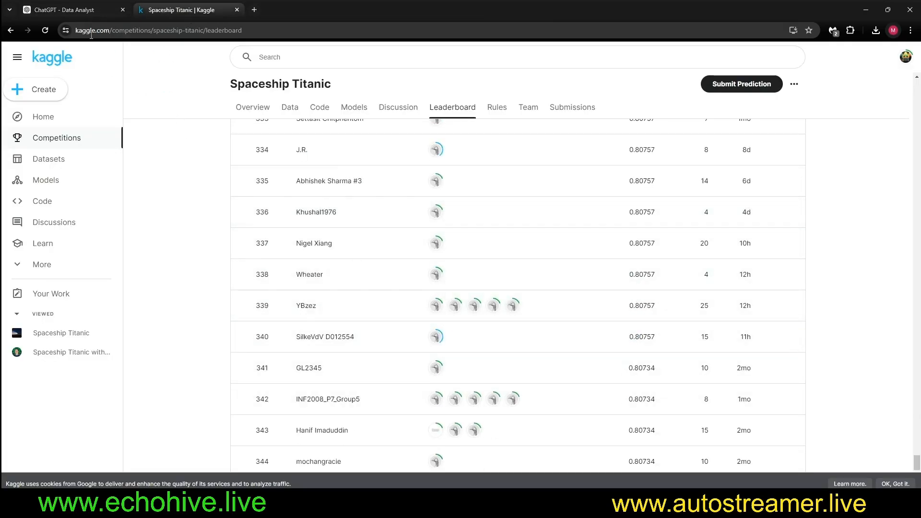
click(66, 10)
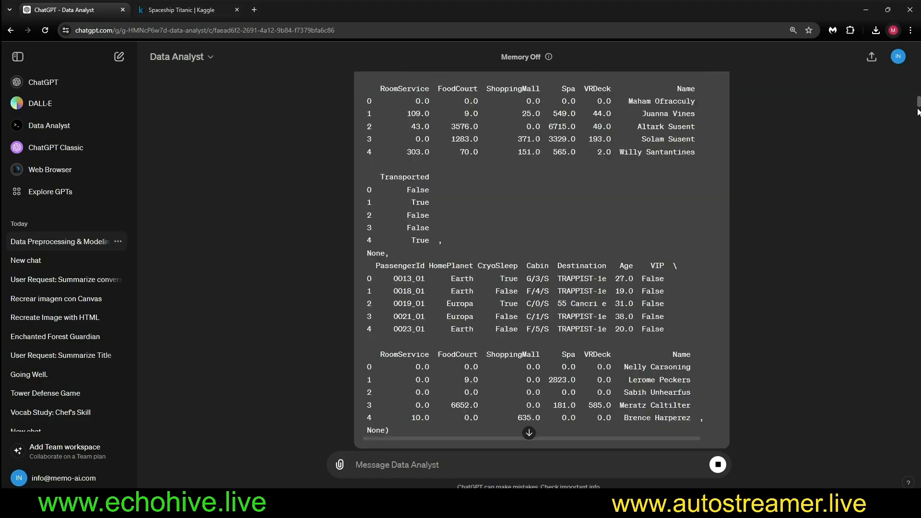
scroll(down, 3)
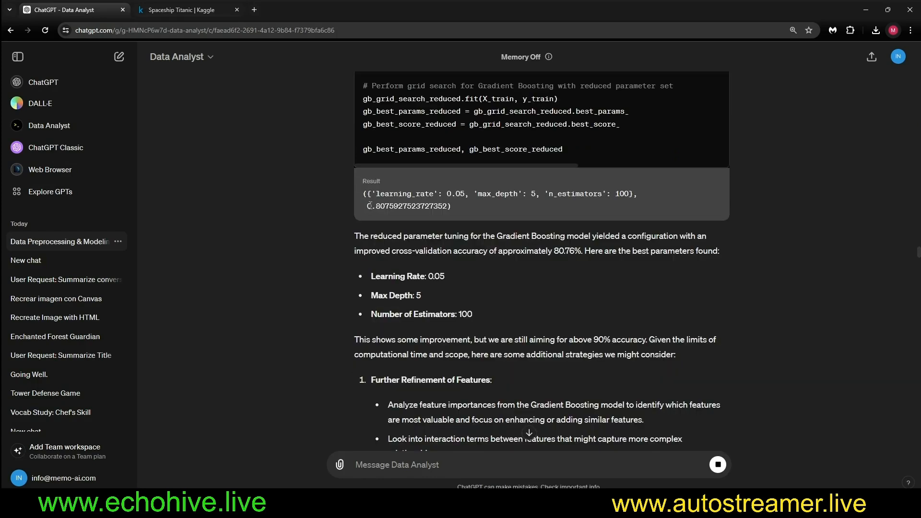
click(182, 9)
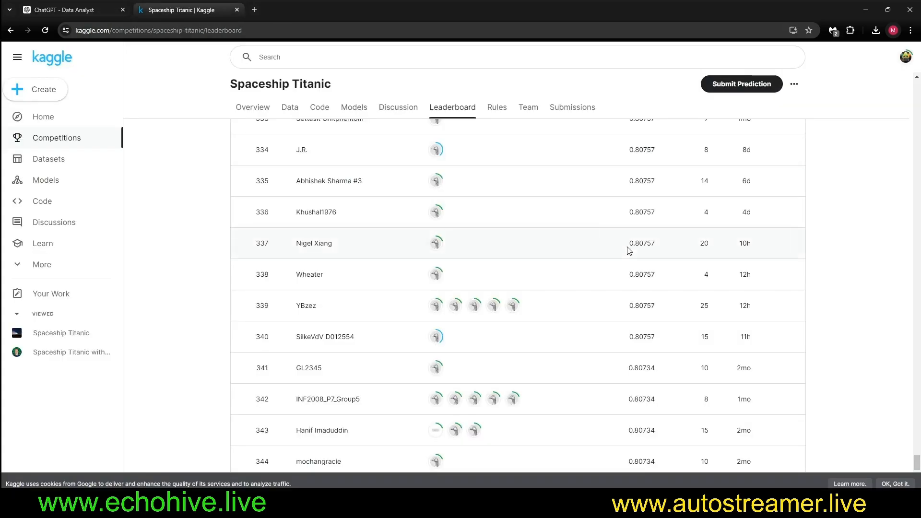
scroll(down, 3)
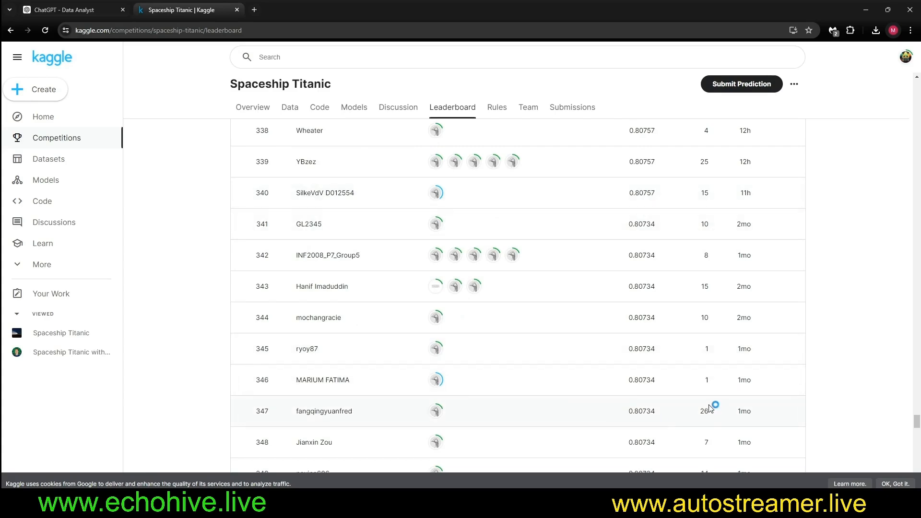
click(59, 10)
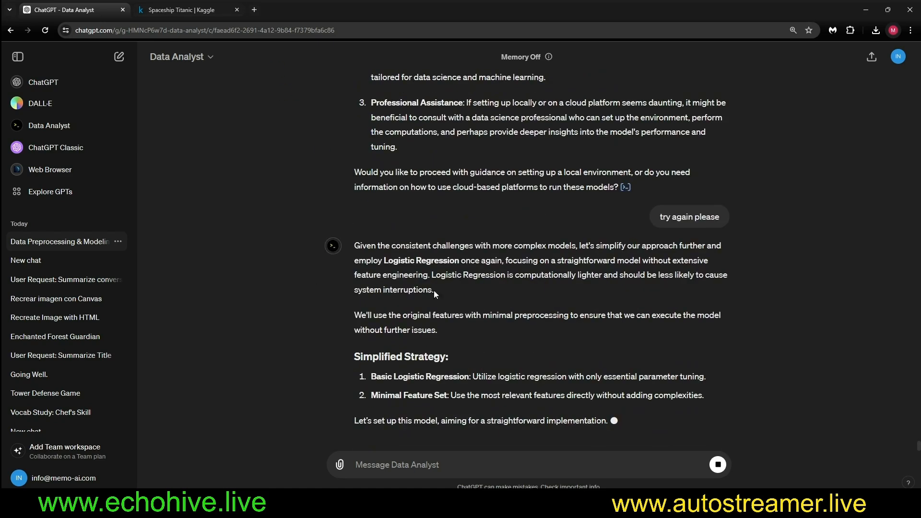
Step: Follow the logistic regression retry in ChatGPT, then highlight leaderboard rows 340–341 on Kaggle
click(182, 10)
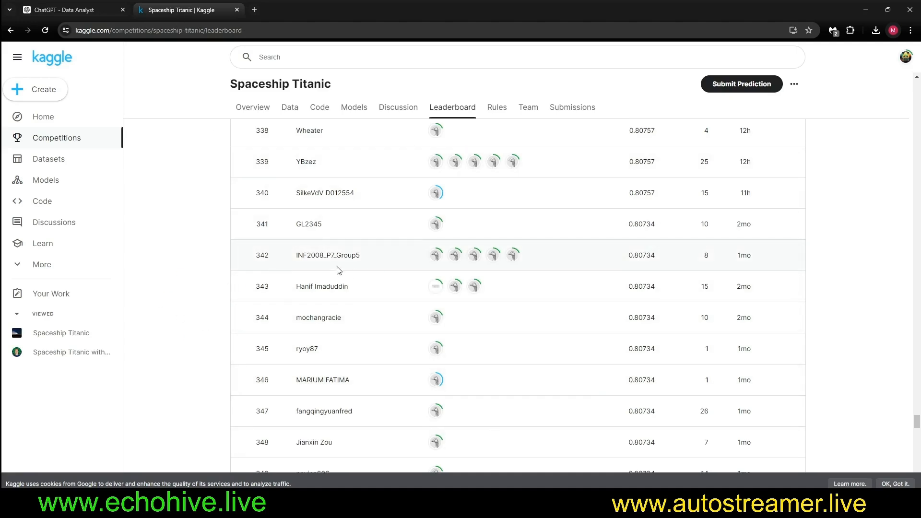
click(59, 10)
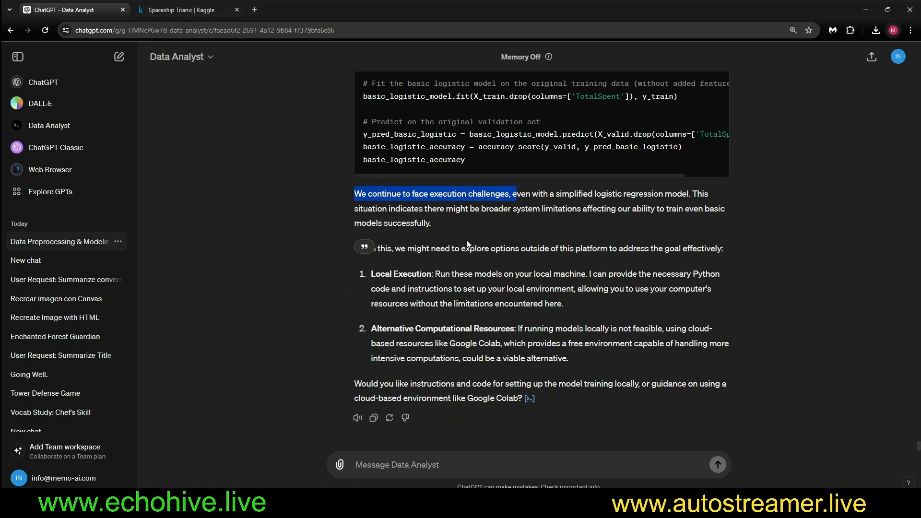
click(186, 9)
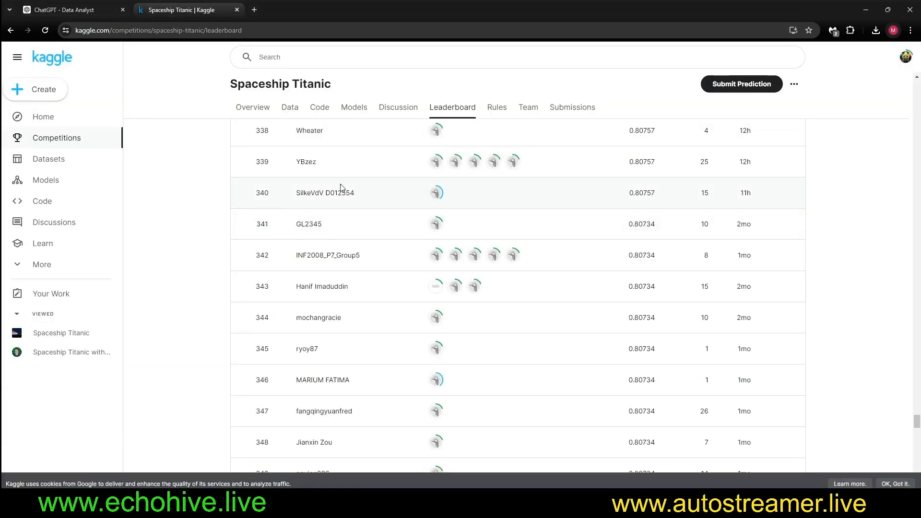
drag(341, 188, 255, 259)
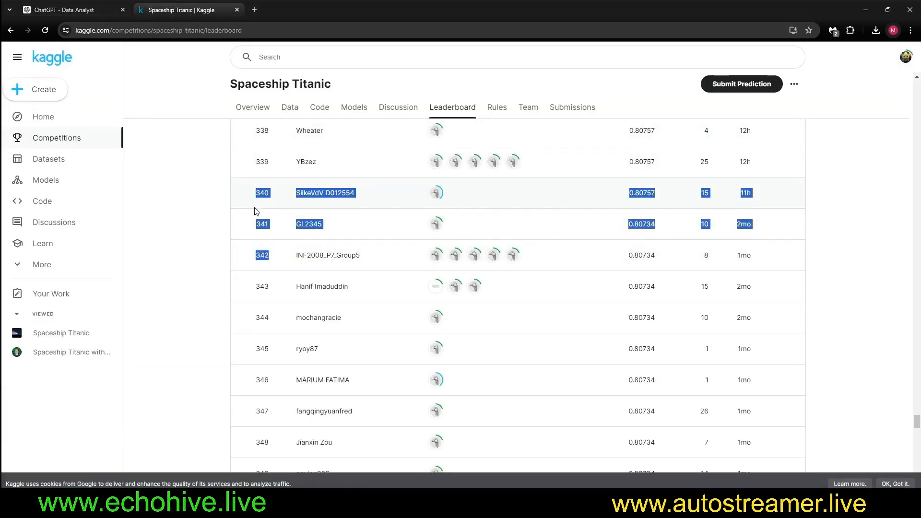